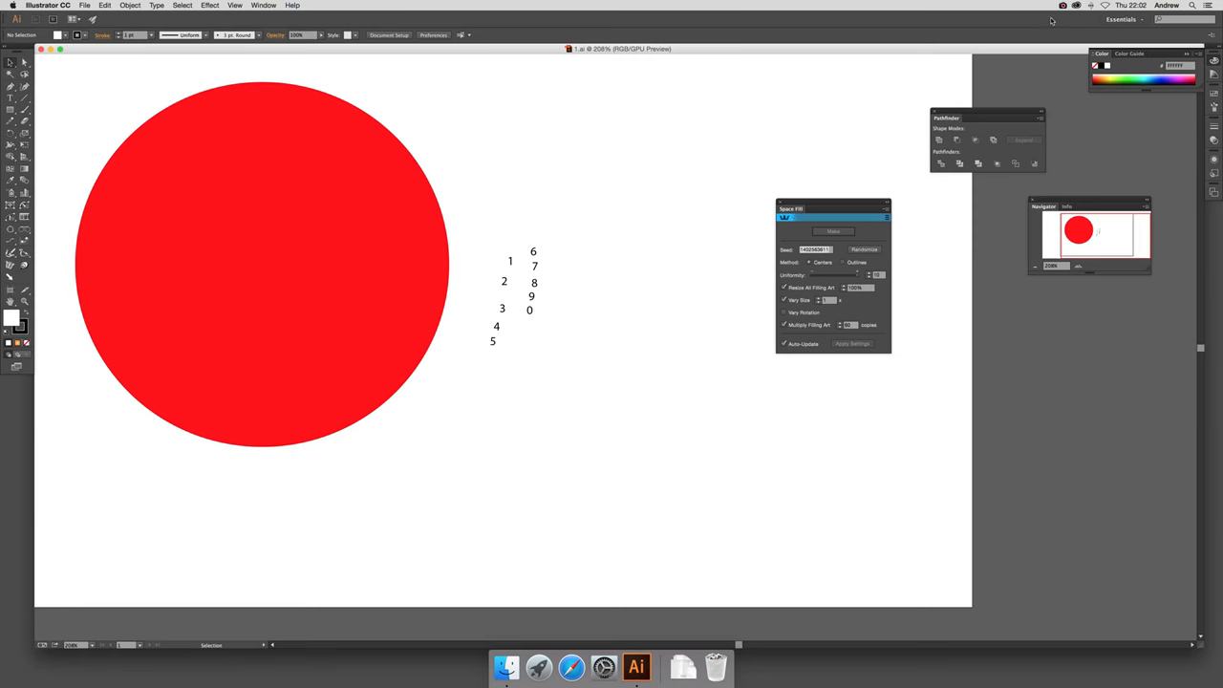
mouse_move(64, 84)
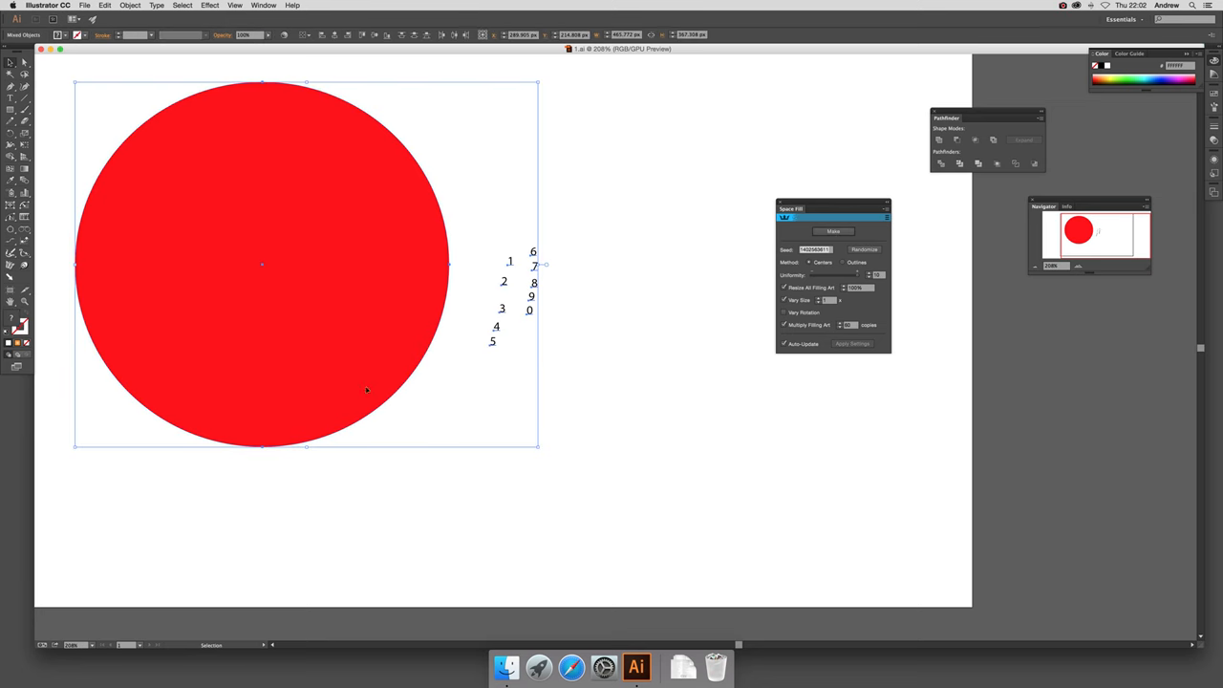
mouse_move(589, 320)
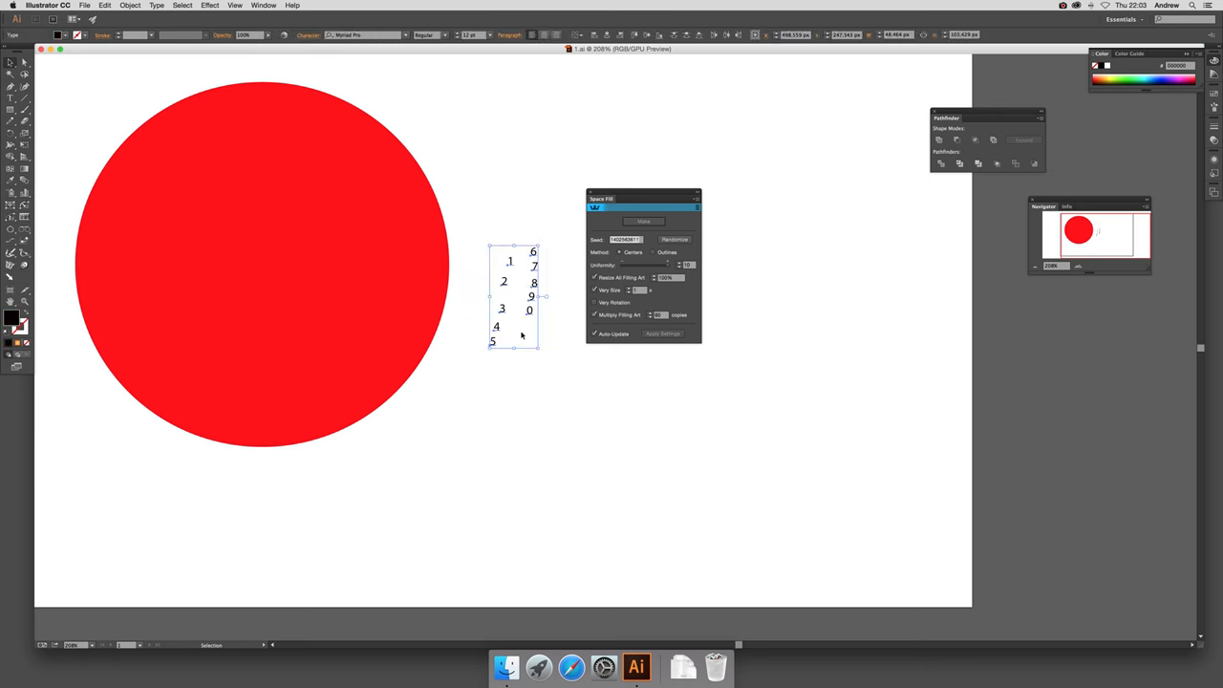
Step: Expand the digit text 0–9 into outlined shapes with Object and Fill checked
left_click(151, 7)
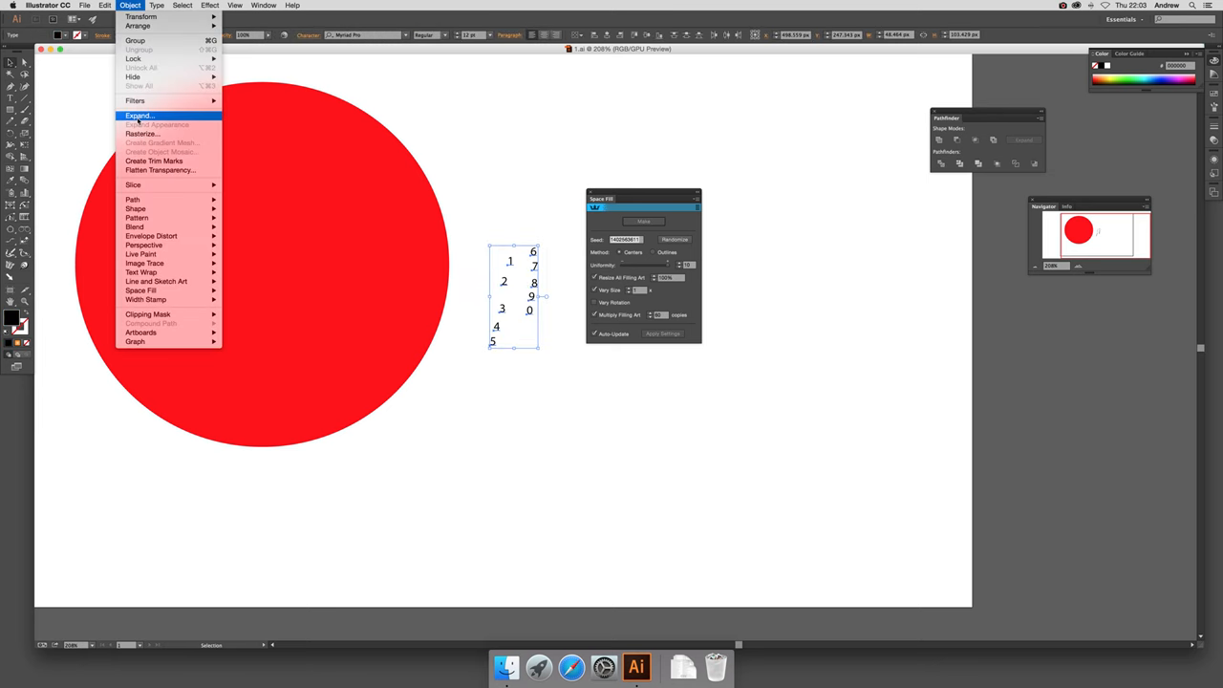
mouse_move(139, 122)
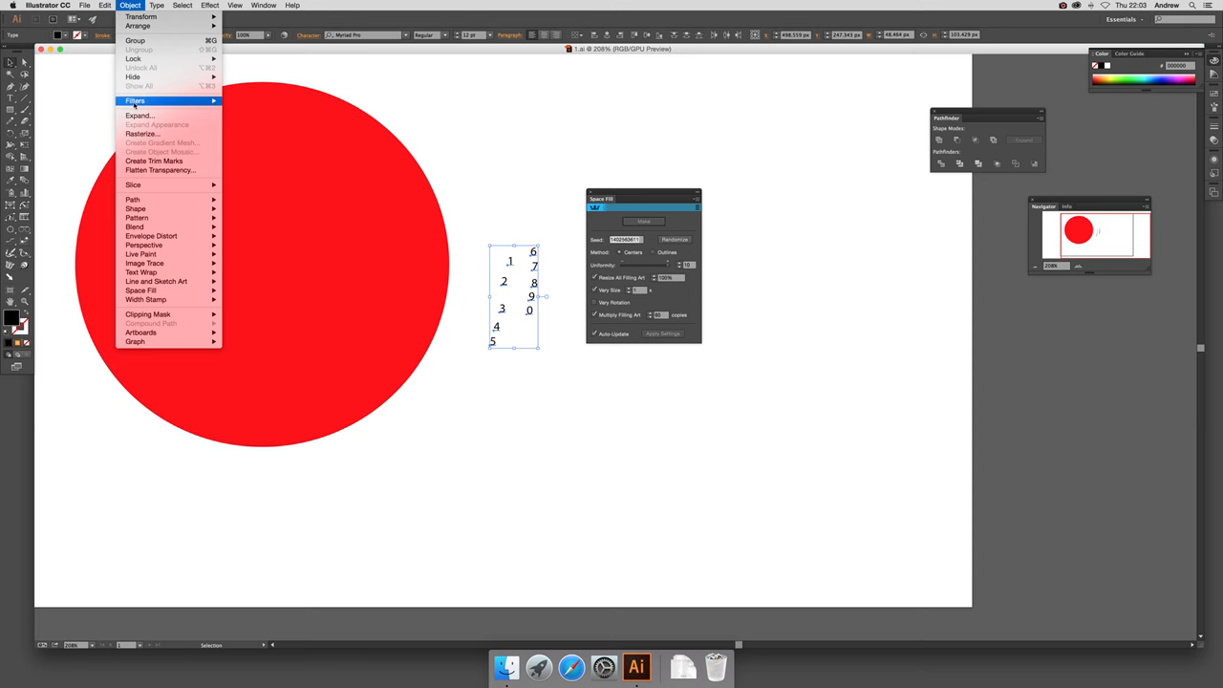
left_click(139, 115)
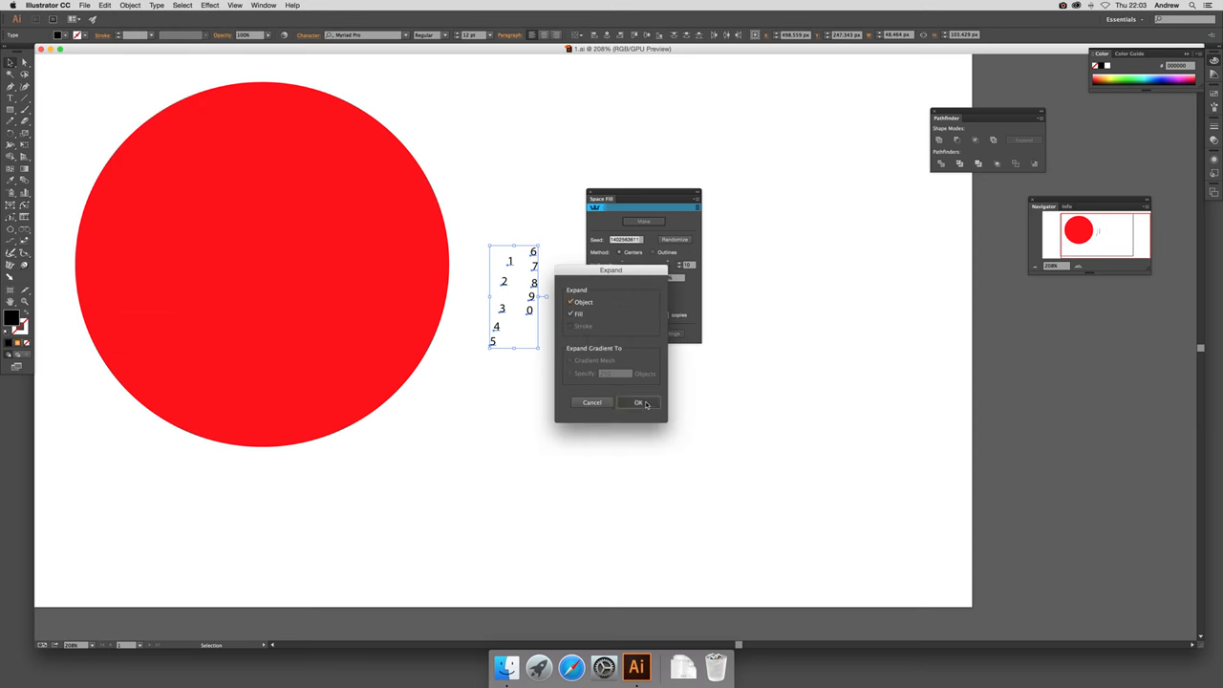
left_click(636, 402)
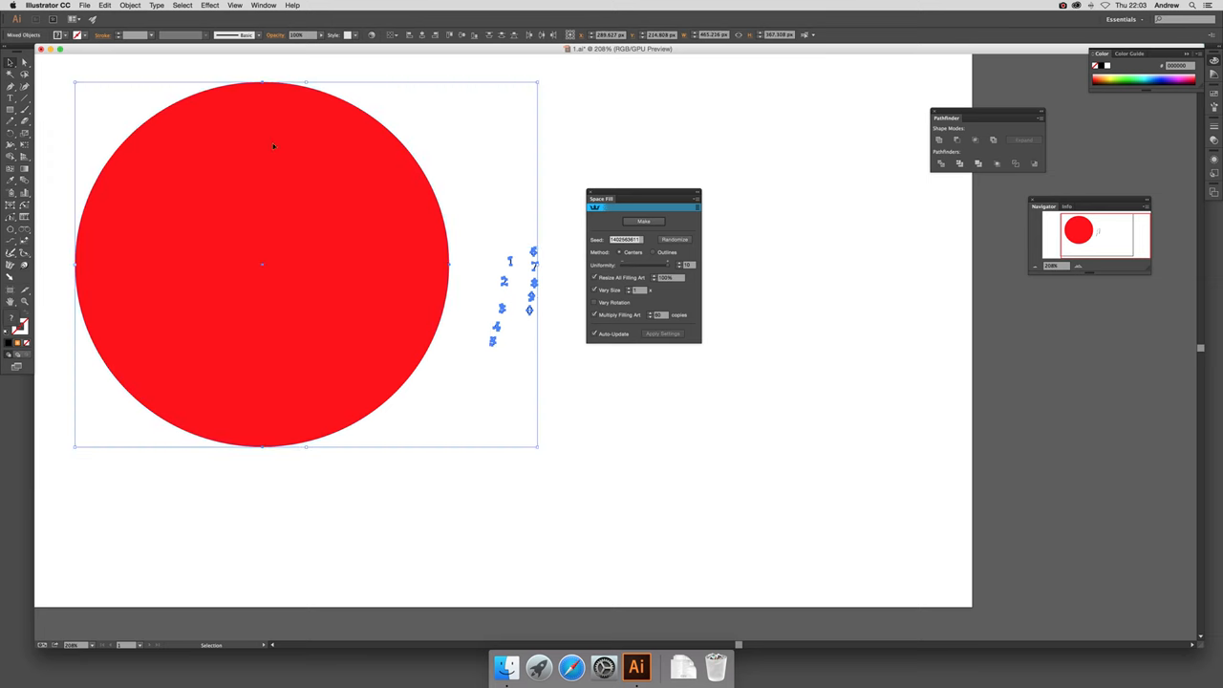
mouse_move(483, 189)
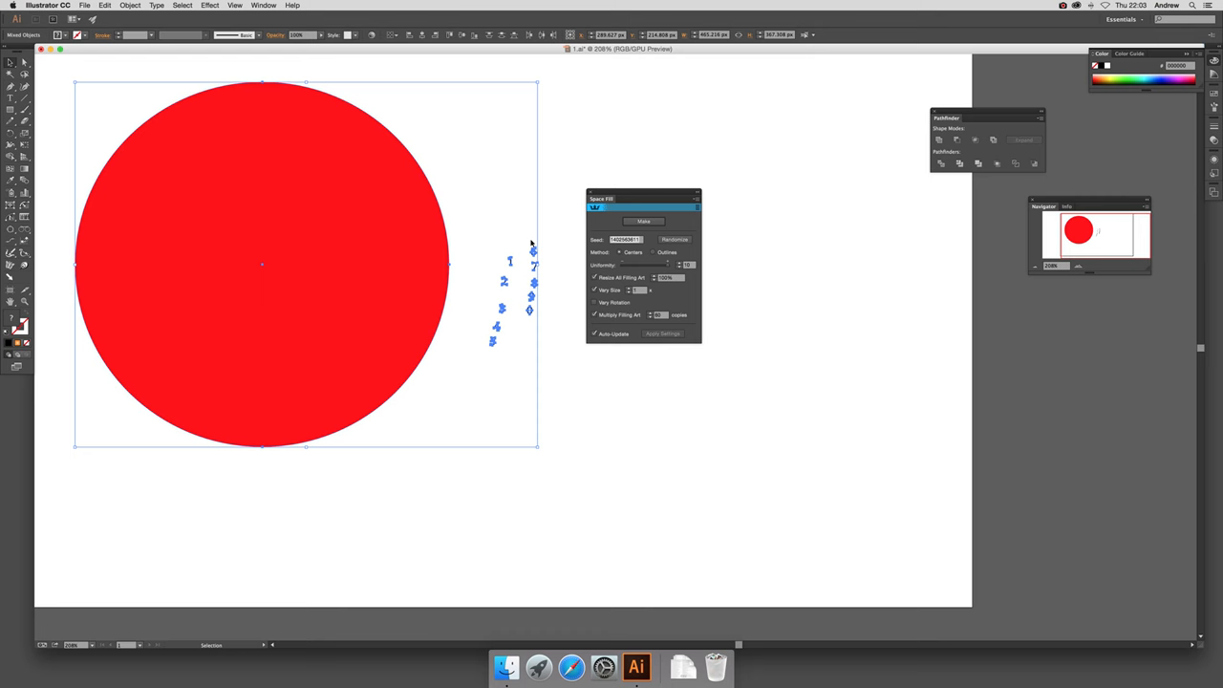
mouse_move(218, 316)
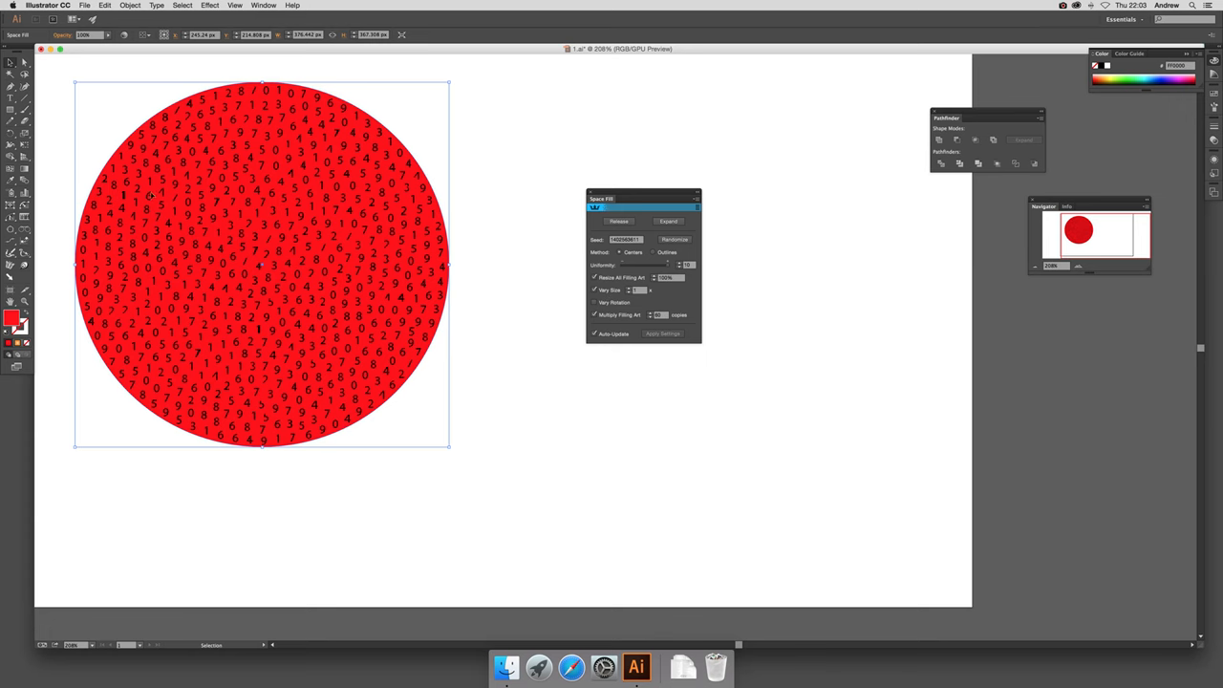
mouse_move(206, 130)
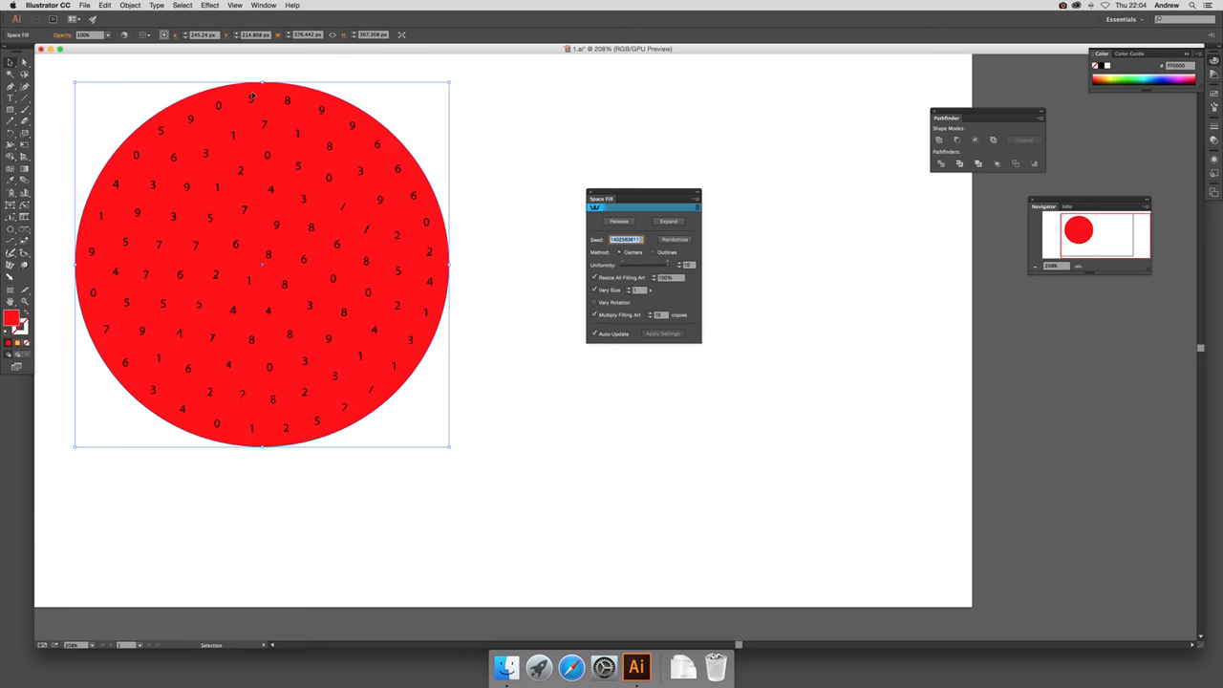
mouse_move(201, 150)
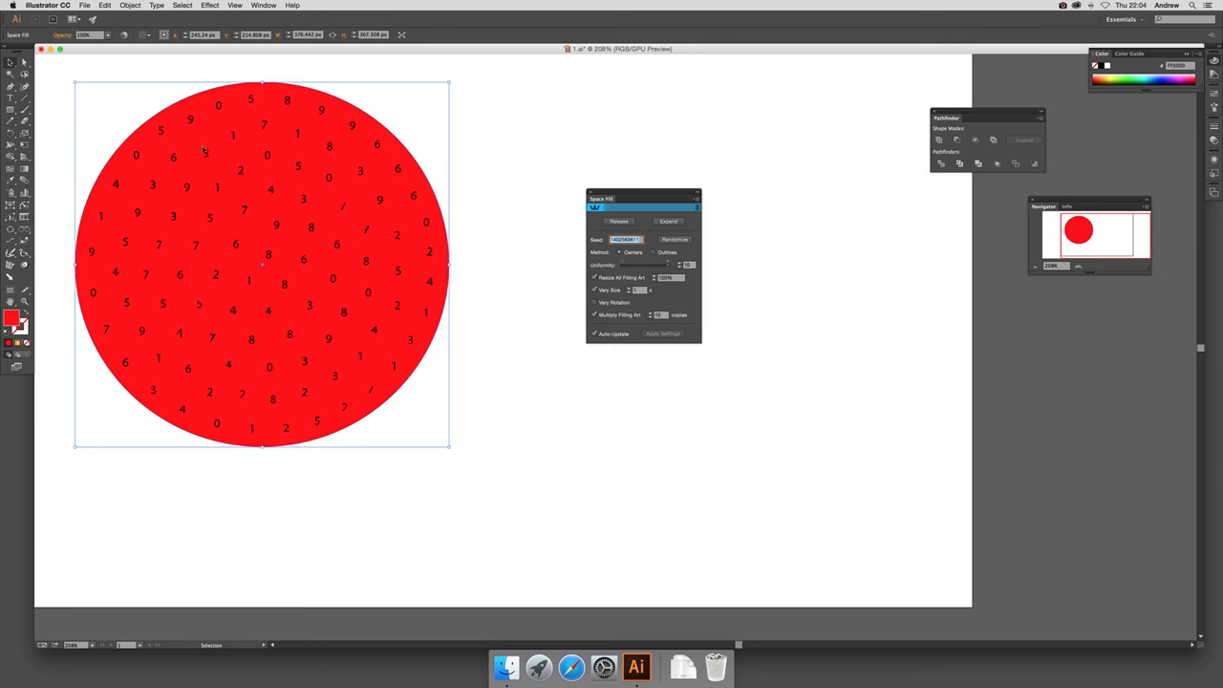
mouse_move(385, 182)
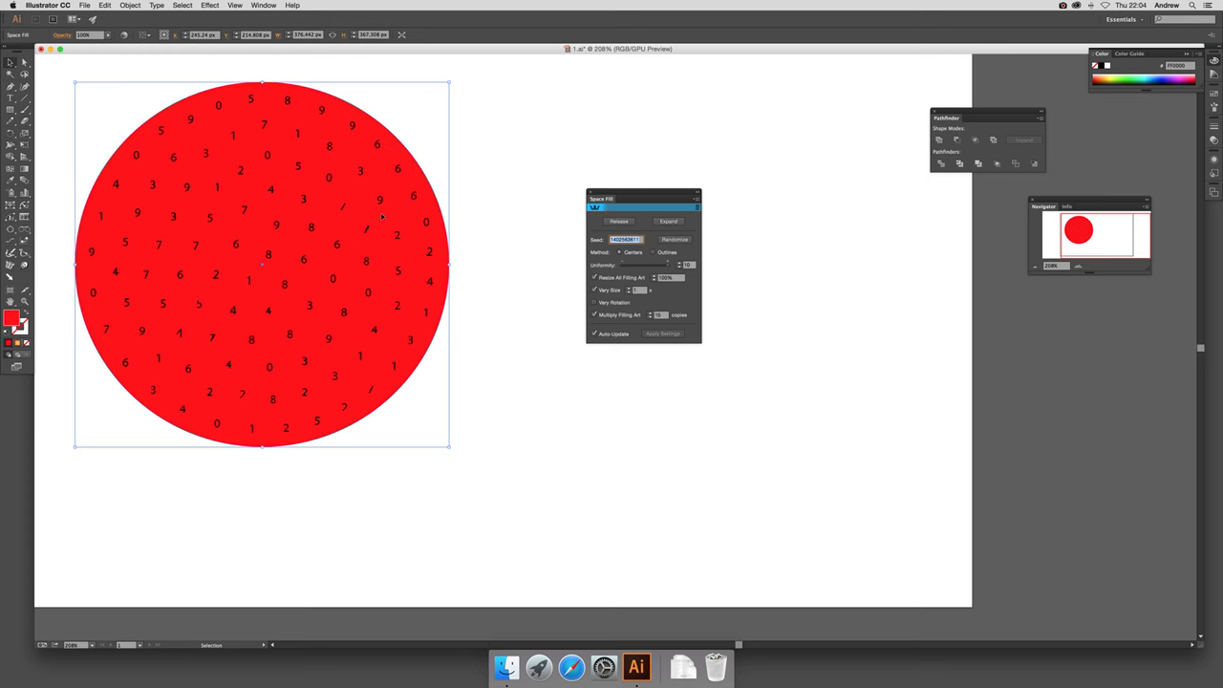
mouse_move(379, 214)
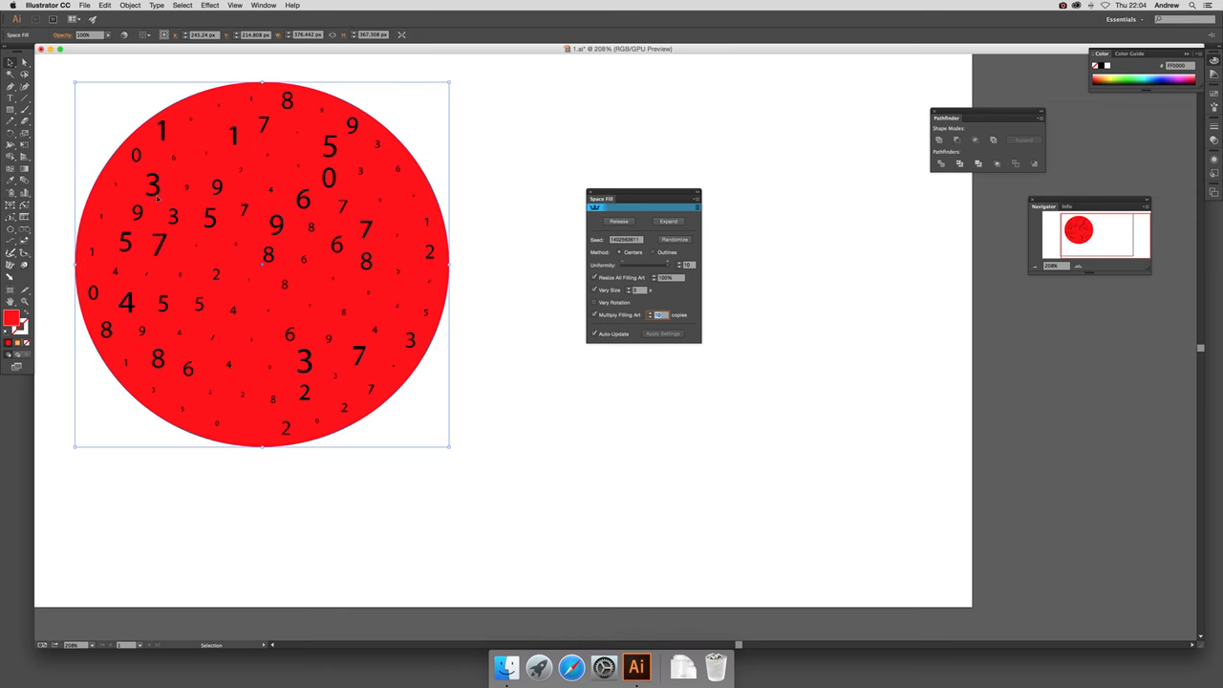
mouse_move(185, 282)
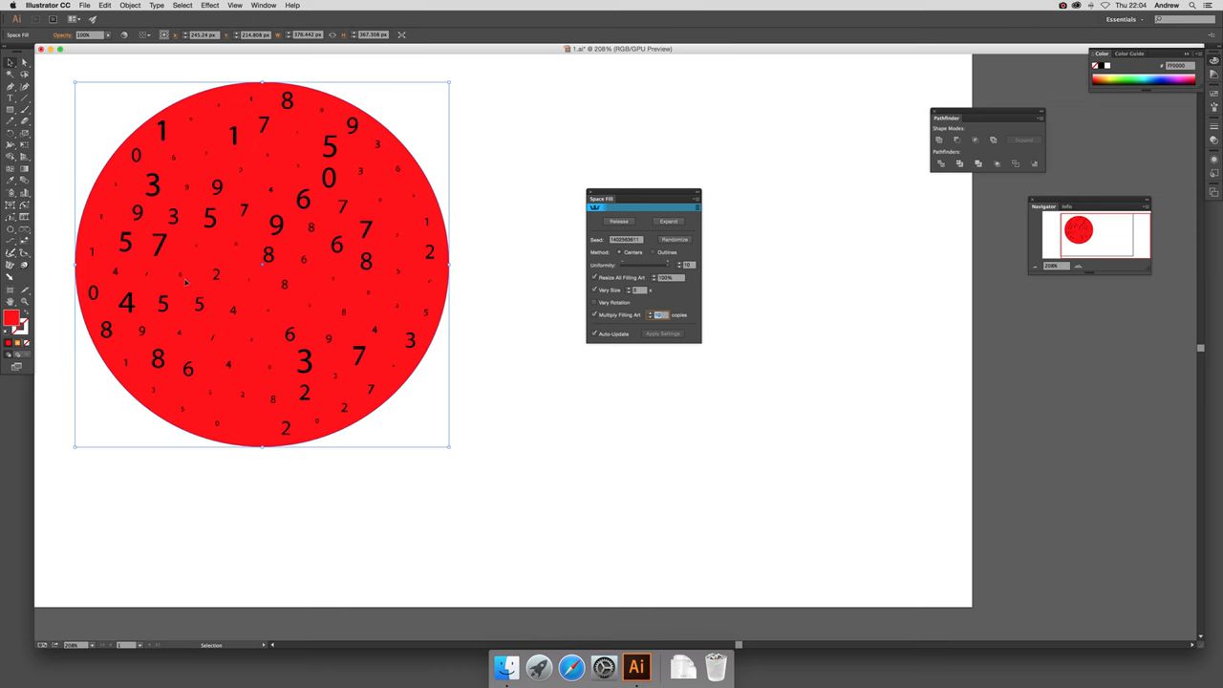